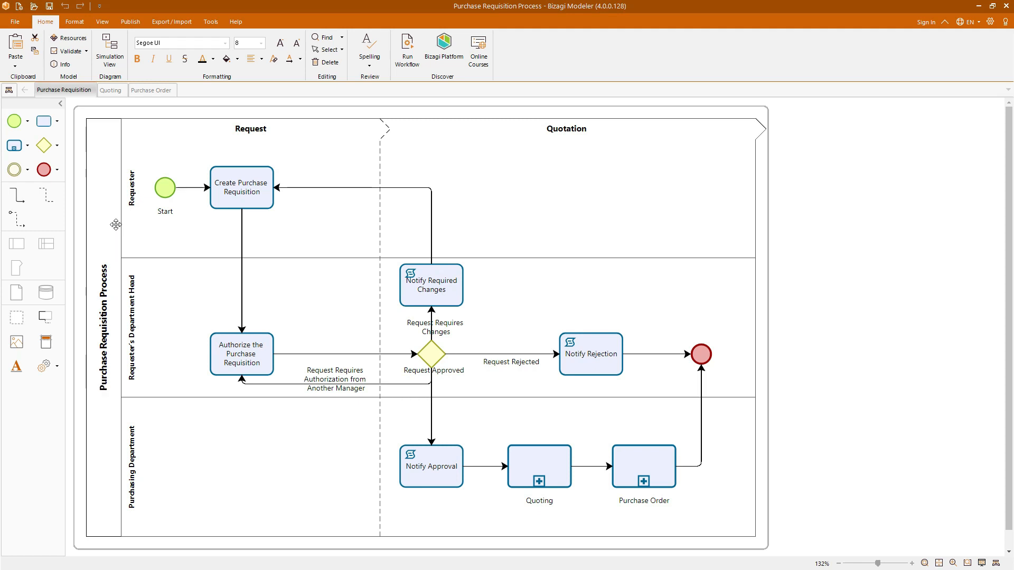
mouse_move(112, 493)
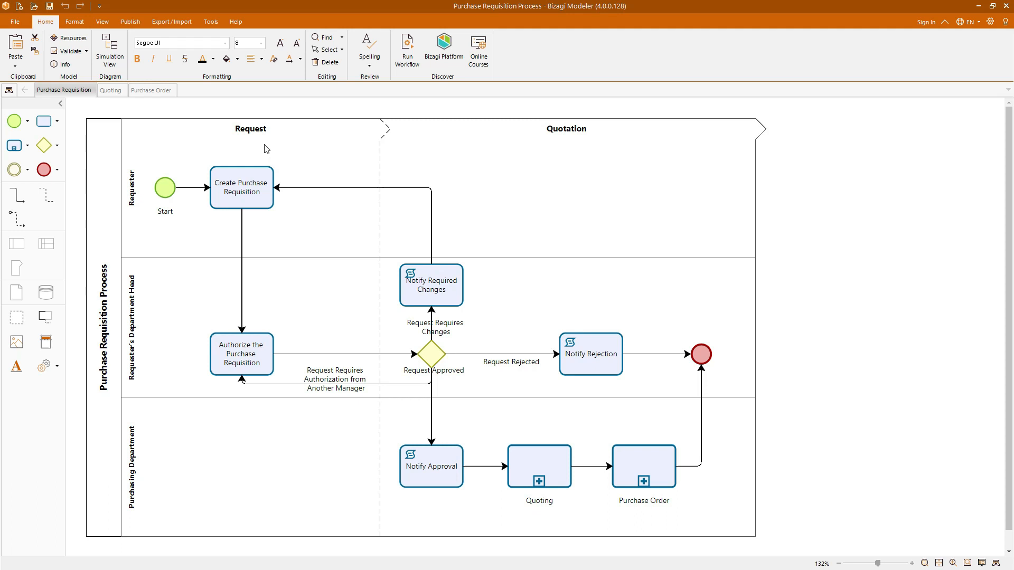
mouse_move(555, 127)
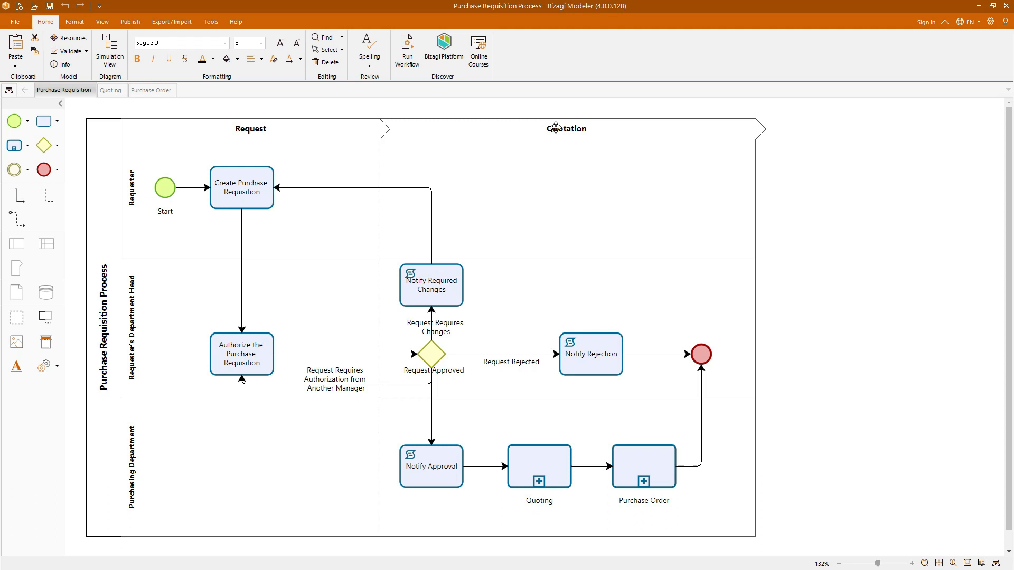
- Load the Inter-Entity Processes (B2B) model and inspect the pizzeria's parallel gateway in Diagram 1
click(241, 187)
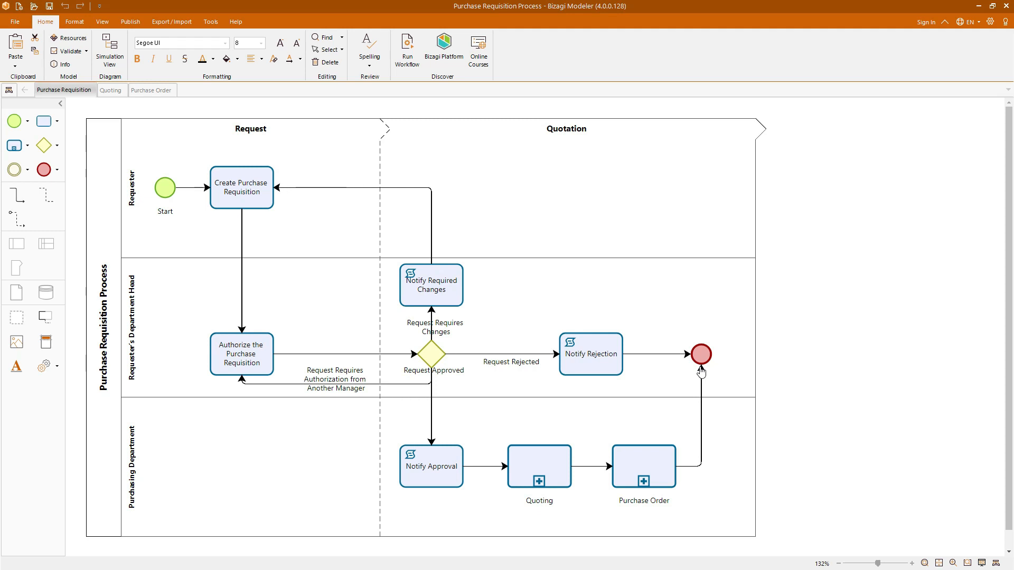
mouse_move(653, 339)
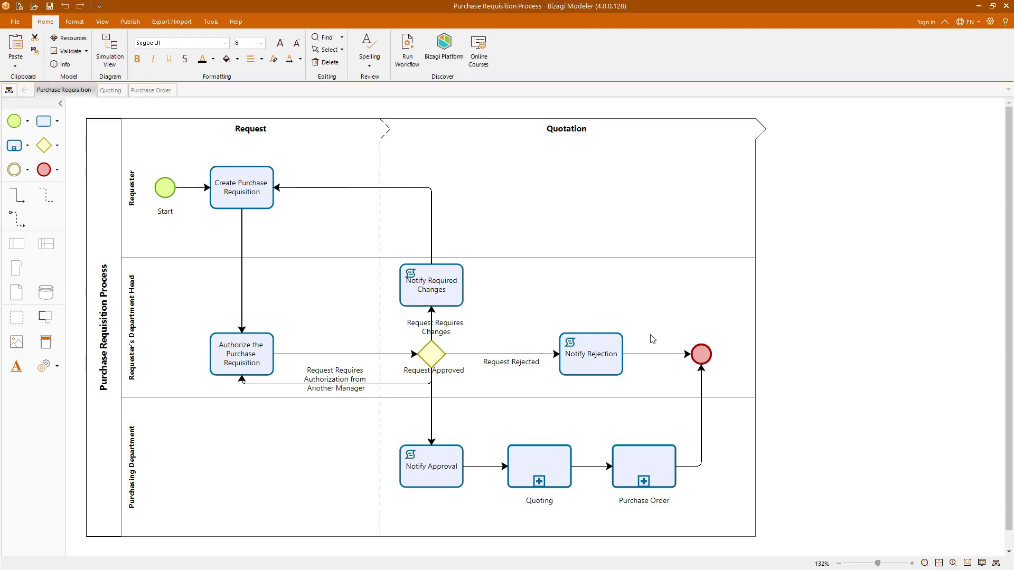
mouse_move(449, 359)
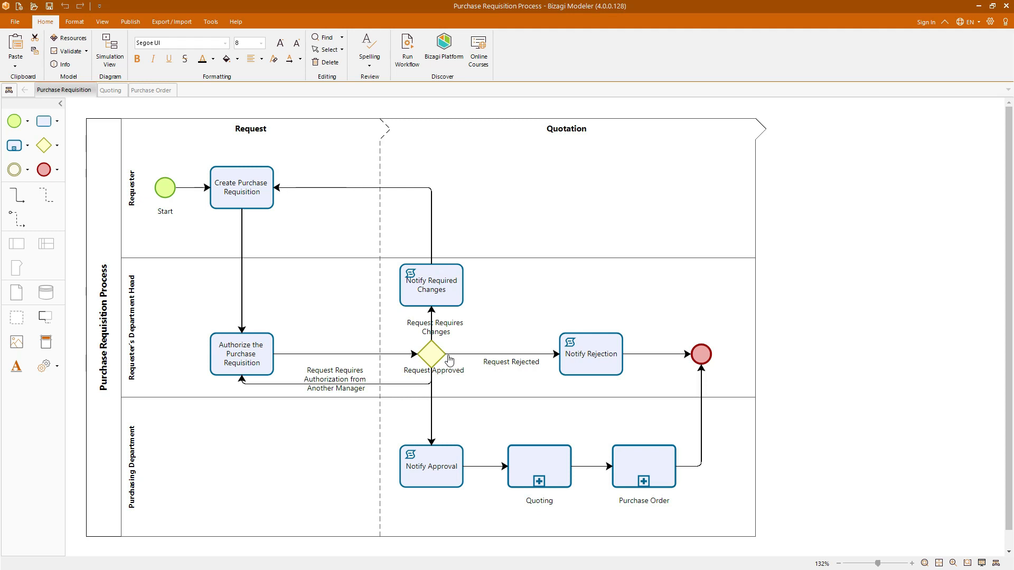
mouse_move(560, 436)
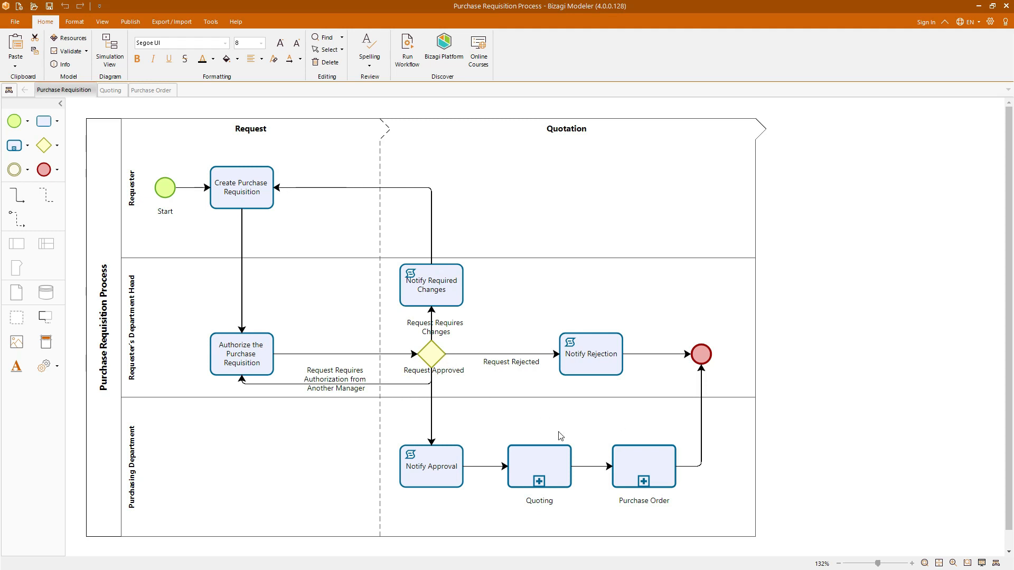
click(643, 466)
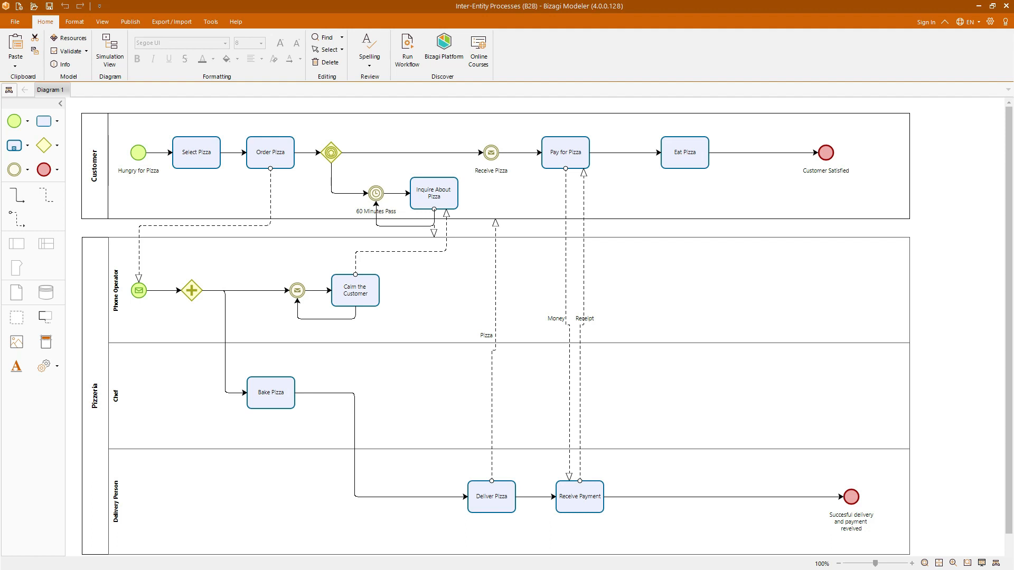
click(191, 289)
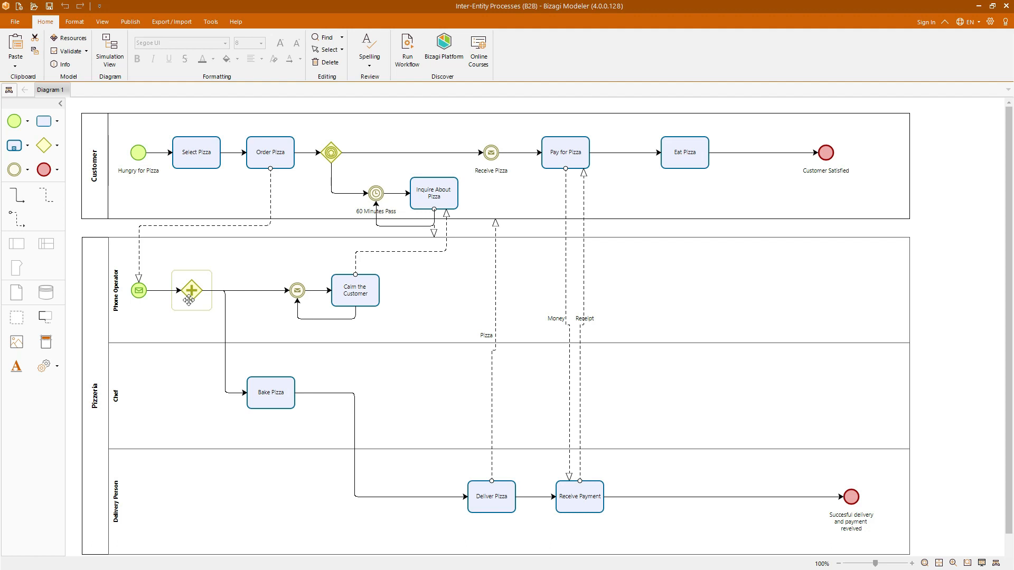
scroll(up, 3)
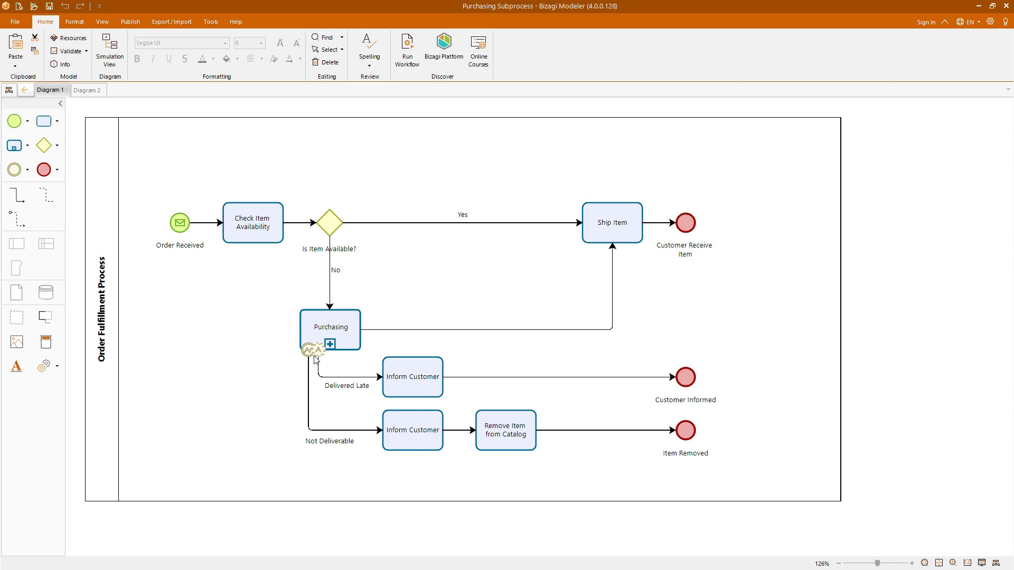
- View the Purchasing subprocess's inner Diagram 2, then return to the Order Fulfillment diagram
click(87, 90)
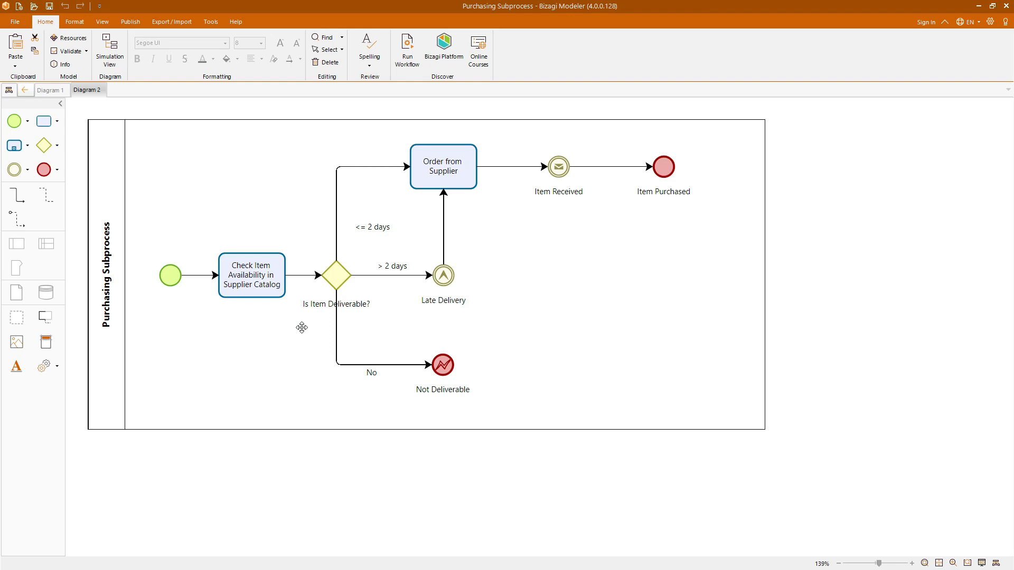
mouse_move(267, 108)
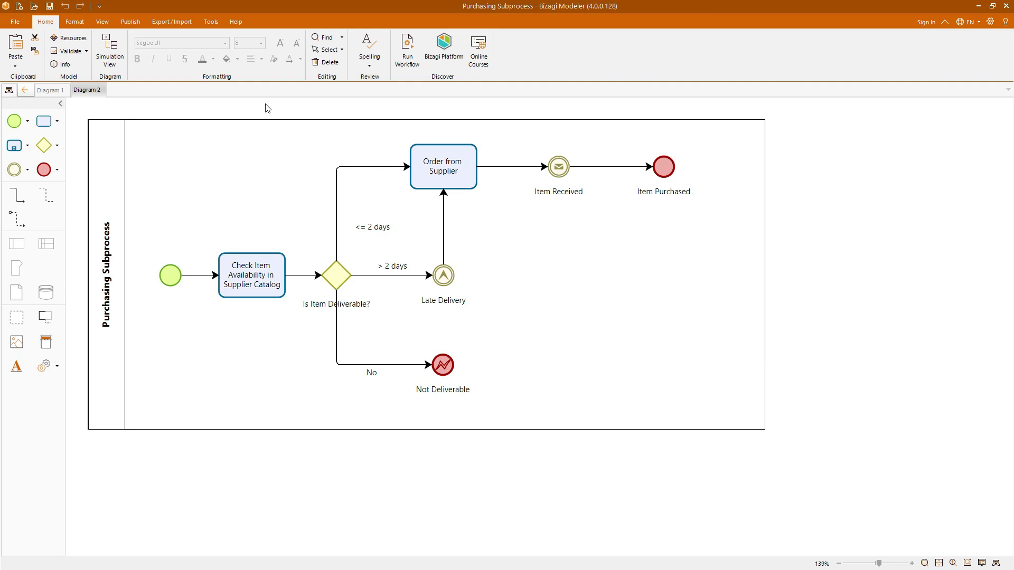
click(51, 89)
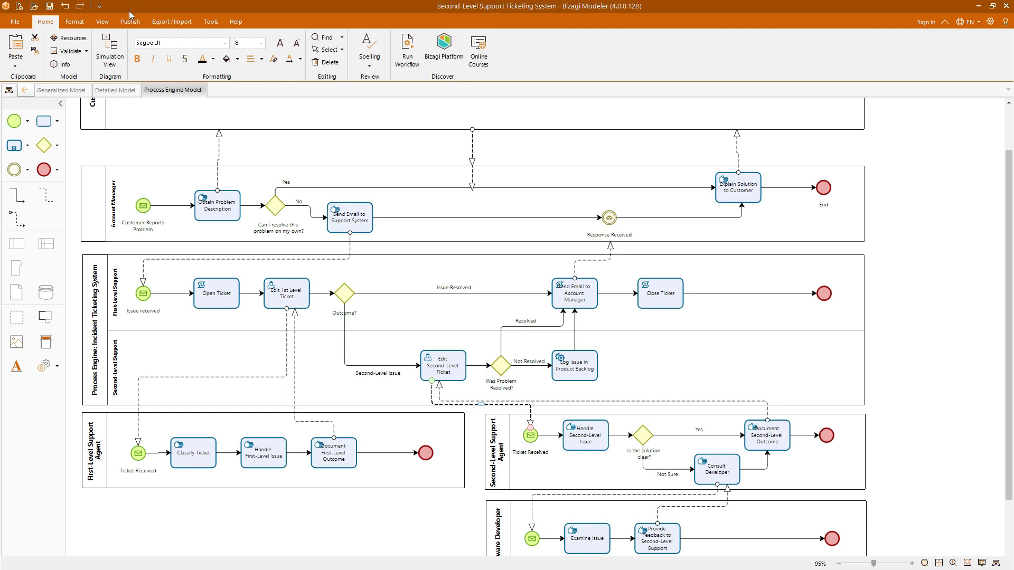
- Browse the ticketing system's Process Engine, Generalized and Detailed Model diagrams
click(62, 90)
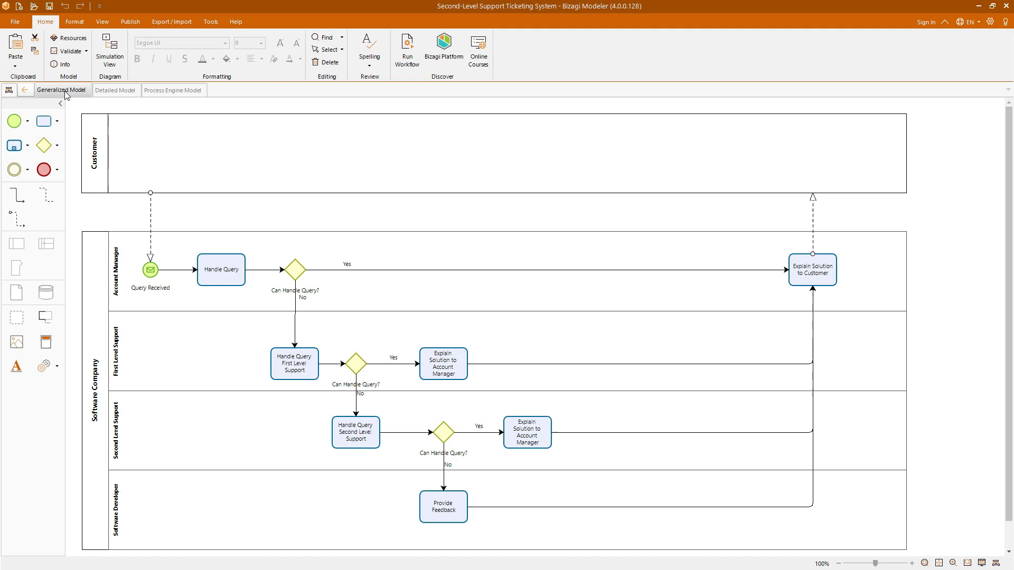
click(114, 90)
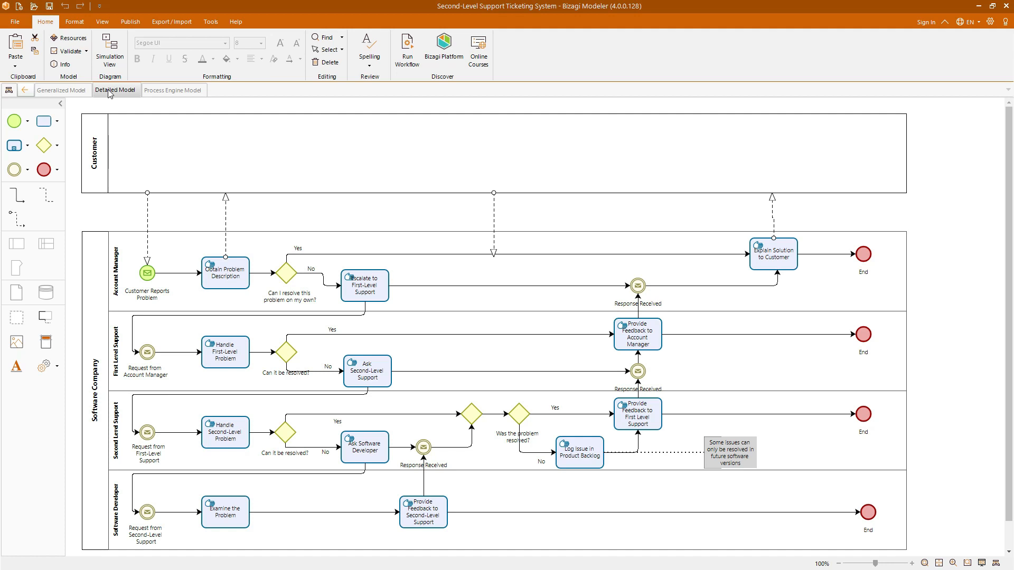
click(173, 90)
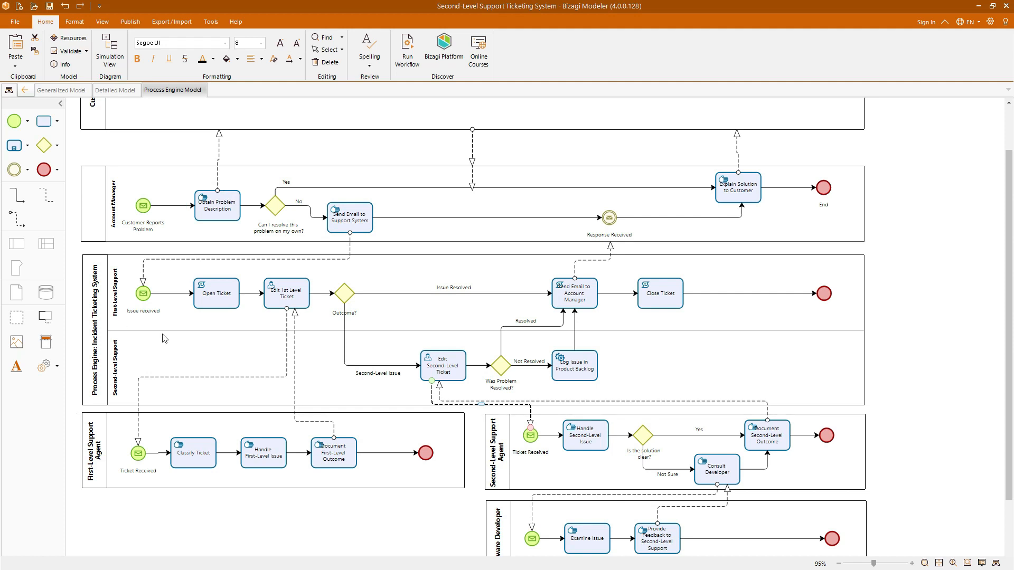
mouse_move(158, 342)
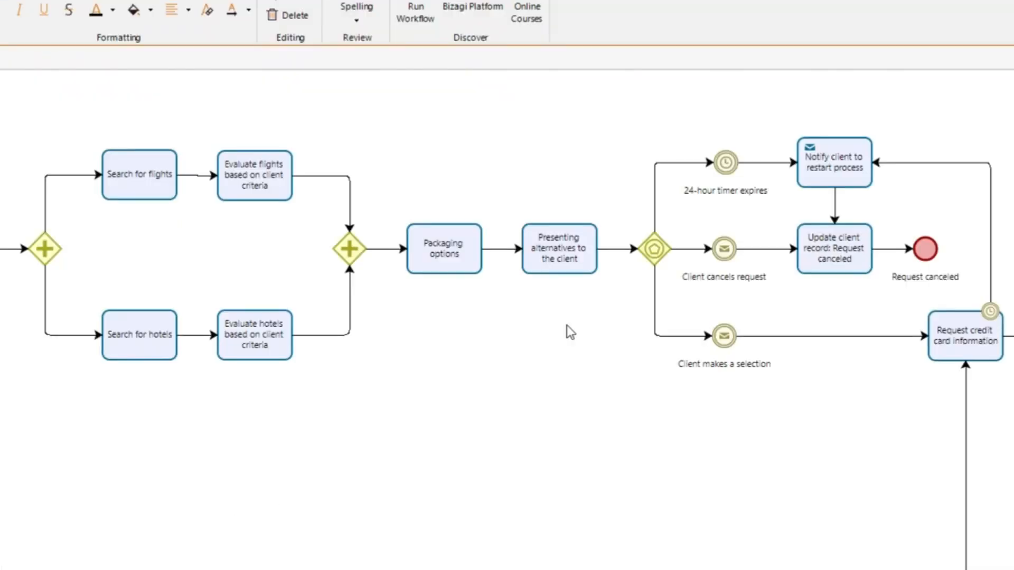
- View the travel agency booking model's credit card and reservation branches
click(349, 249)
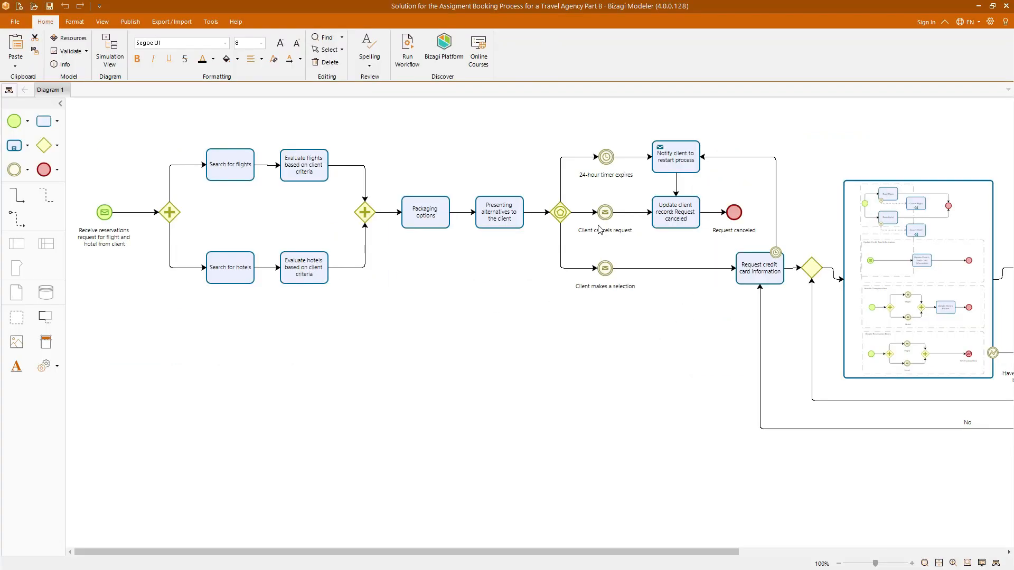
scroll(right, 3)
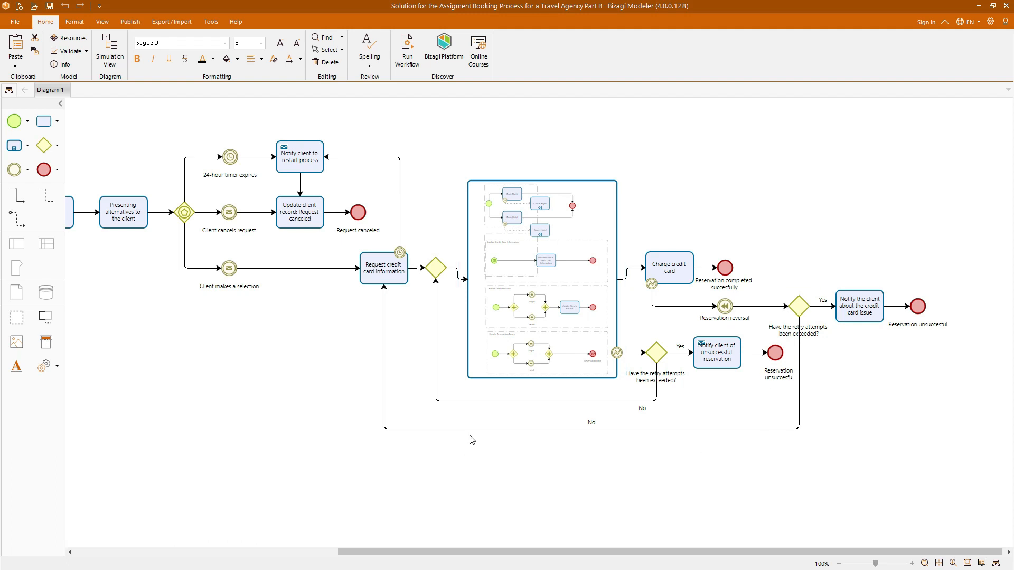
mouse_move(472, 426)
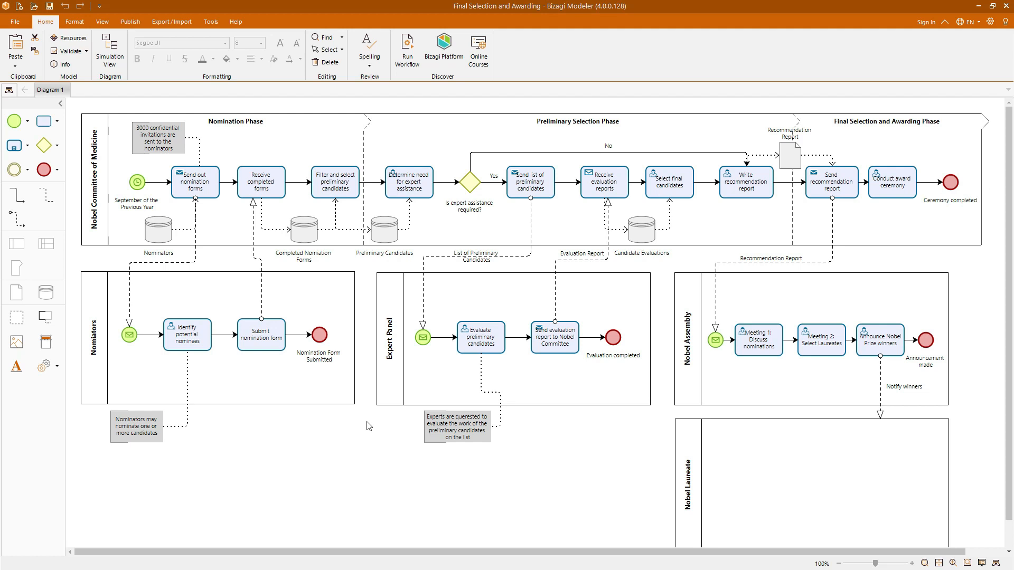
mouse_move(234, 125)
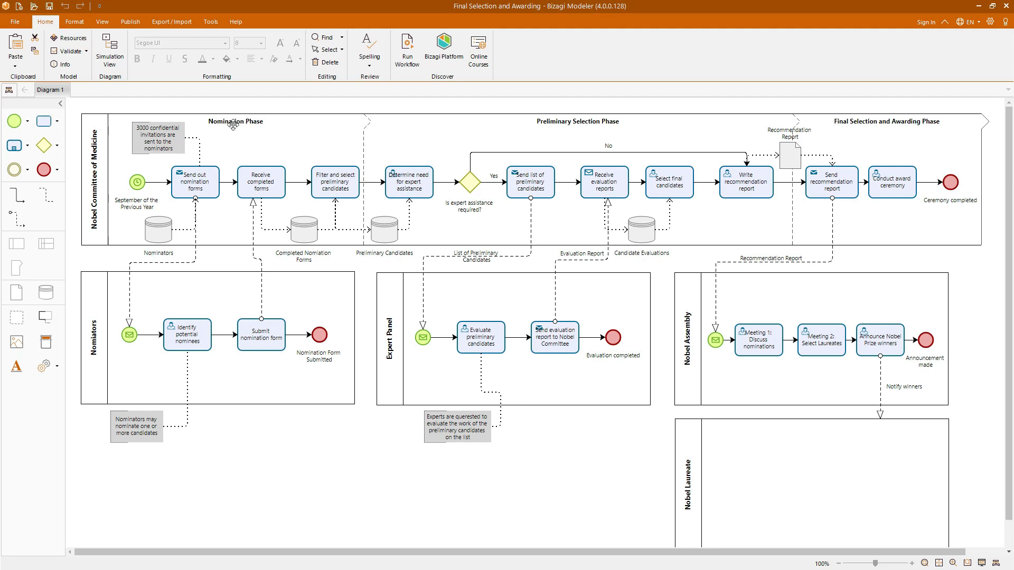
mouse_move(856, 139)
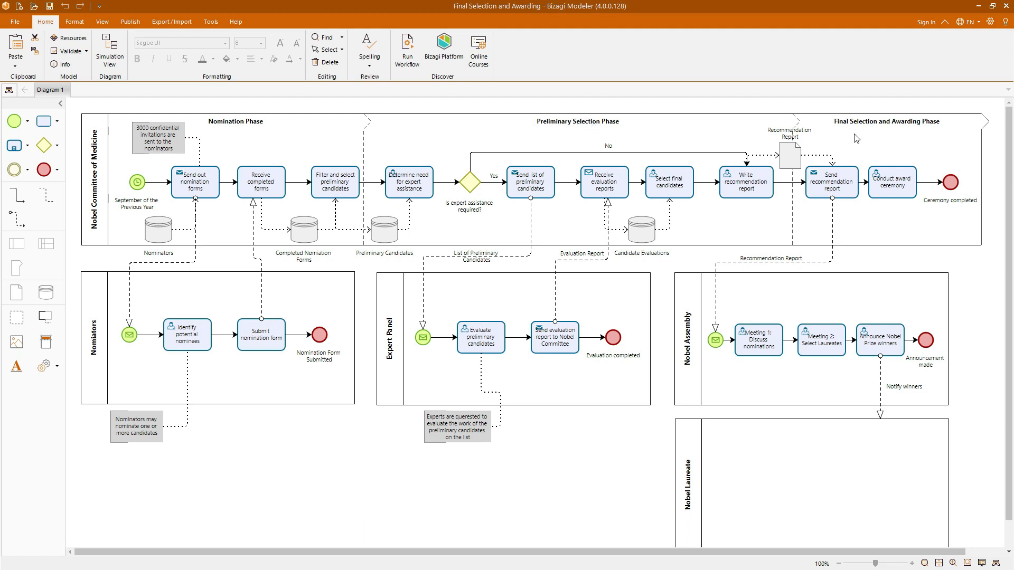
mouse_move(425, 223)
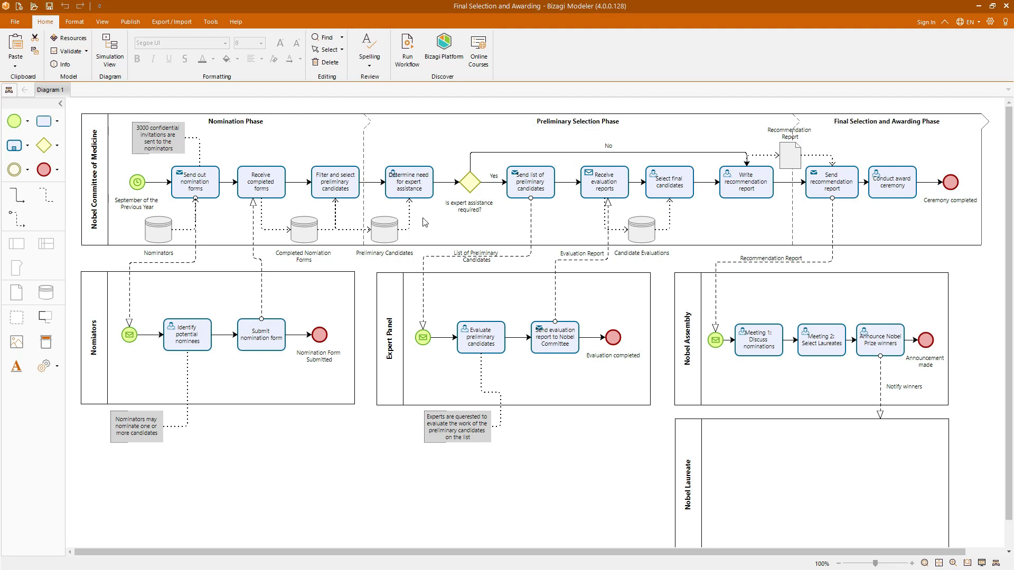
- Review the Nobel Prize nomination, preliminary selection and awarding phases across the pools
click(261, 334)
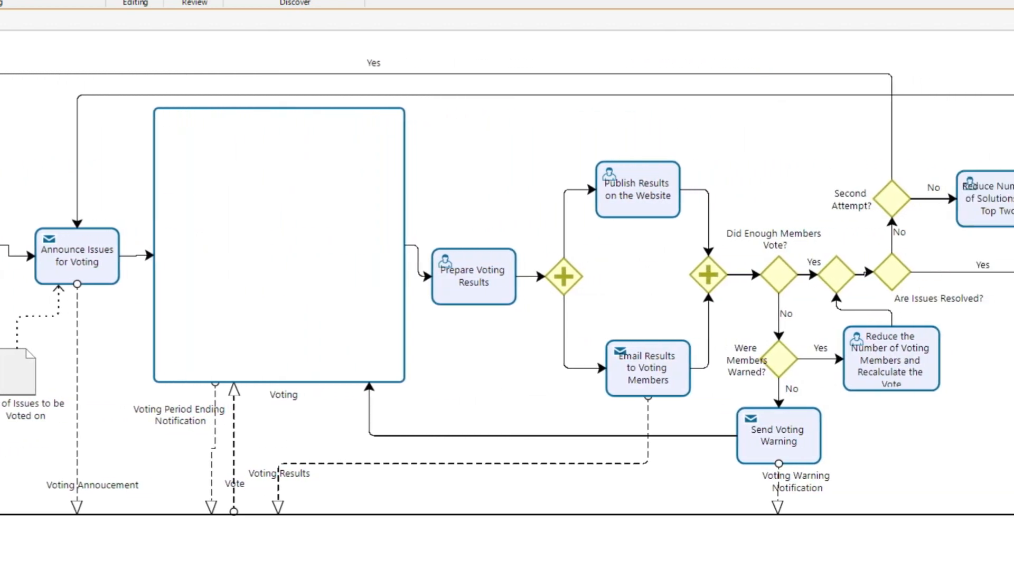
- Review the email voting flow's discussion cycle, voting and result-checking decisions
scroll(right, 3)
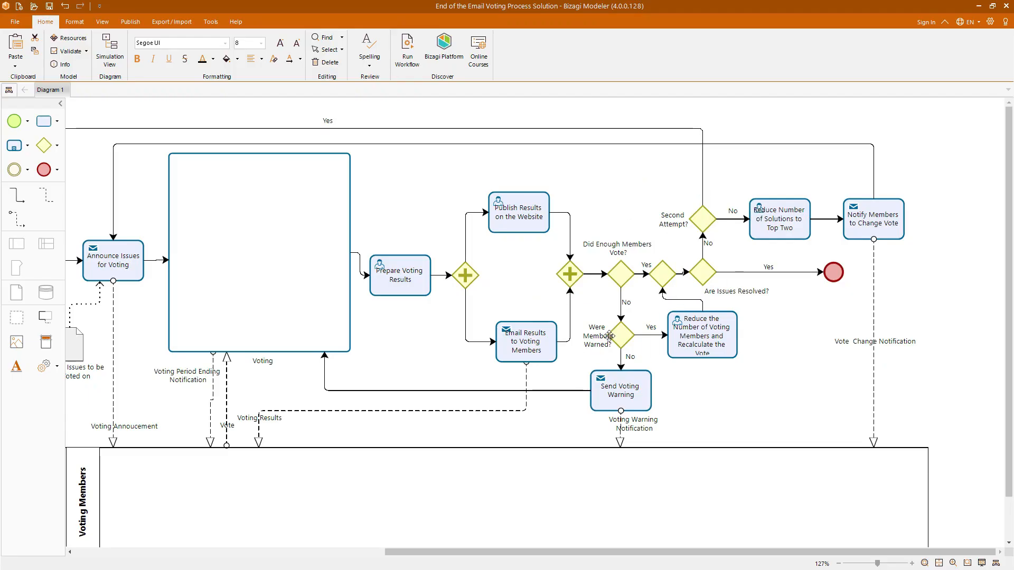
mouse_move(662, 315)
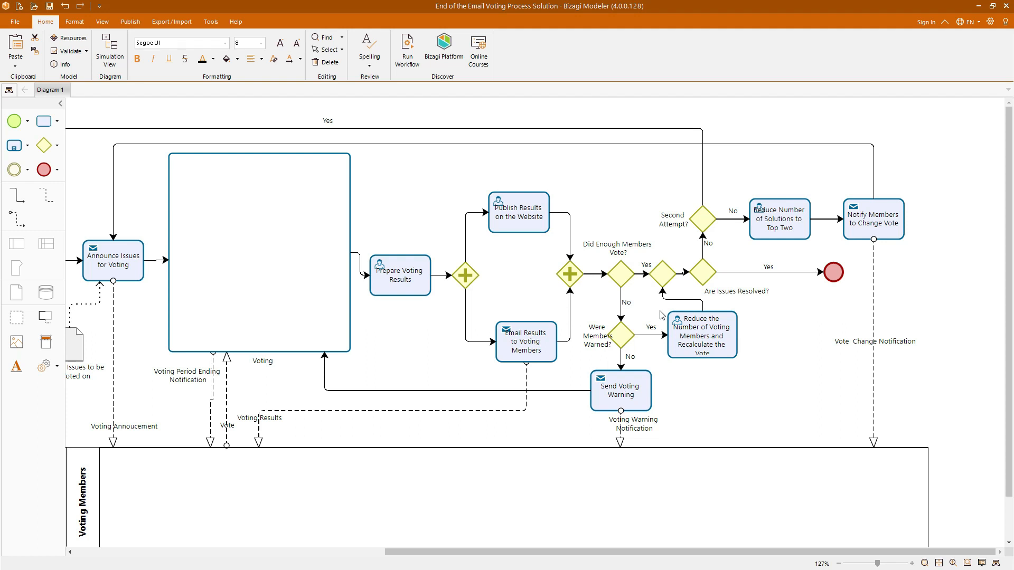
scroll(left, 3)
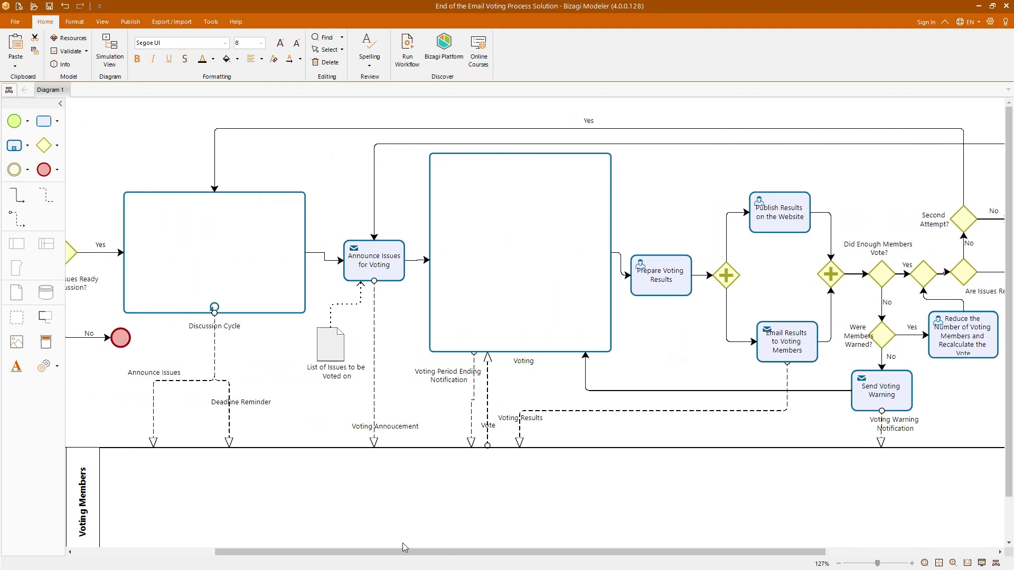
mouse_move(432, 509)
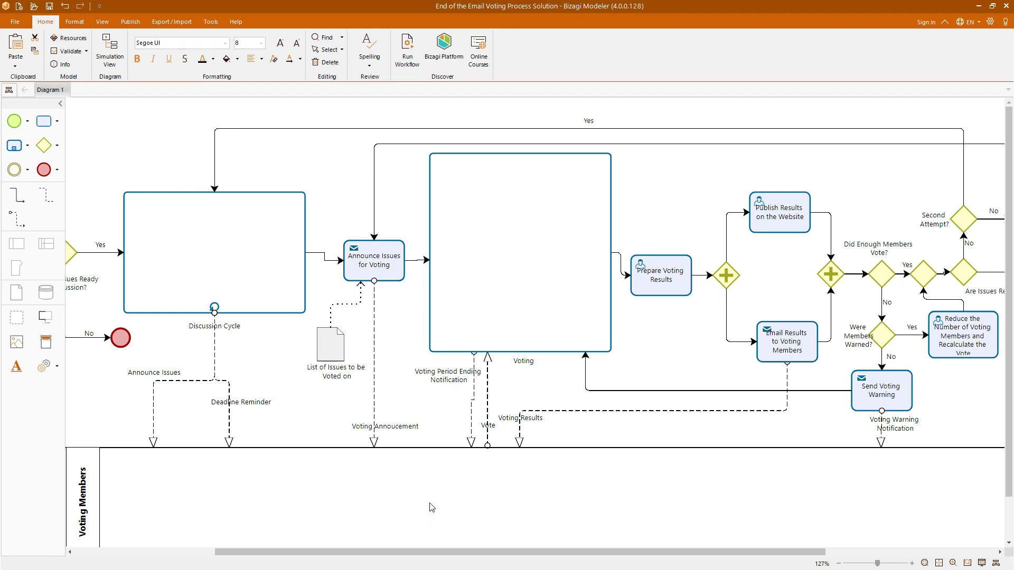
mouse_move(439, 480)
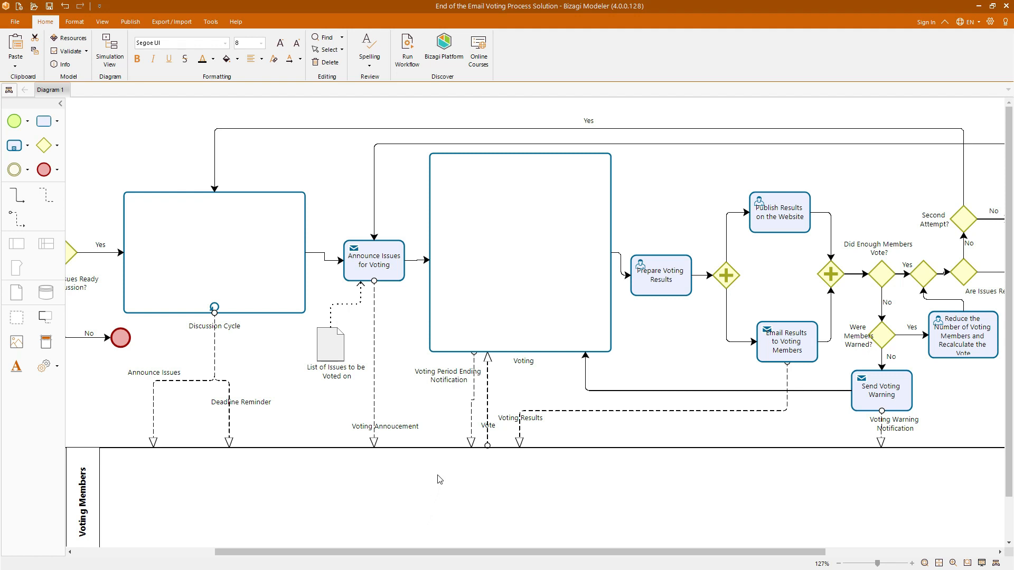